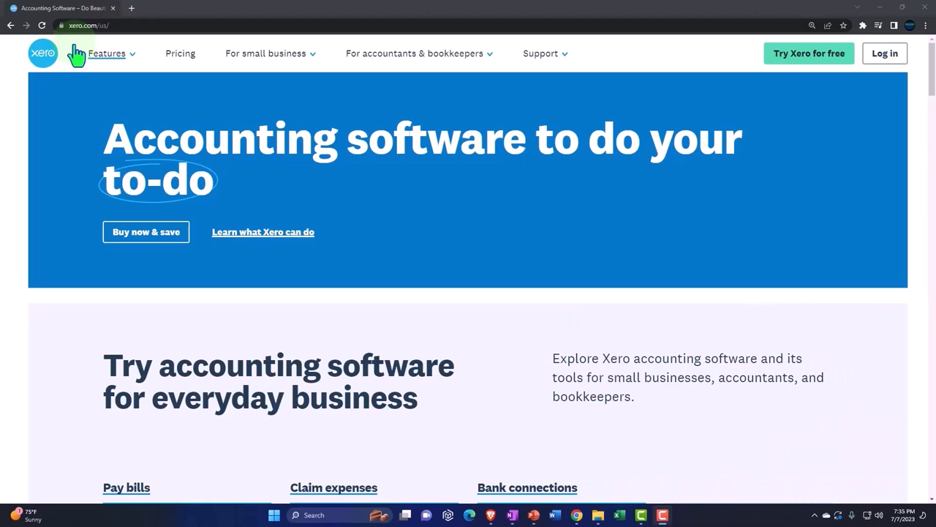
Zoom in the page and scroll through the Xero homepage
key(ctrl+plus)
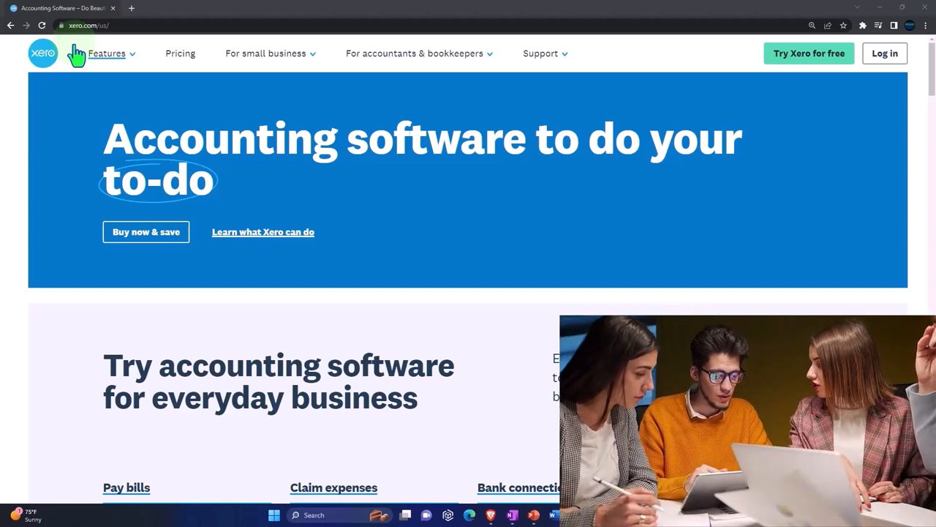
mouse_move(779, 95)
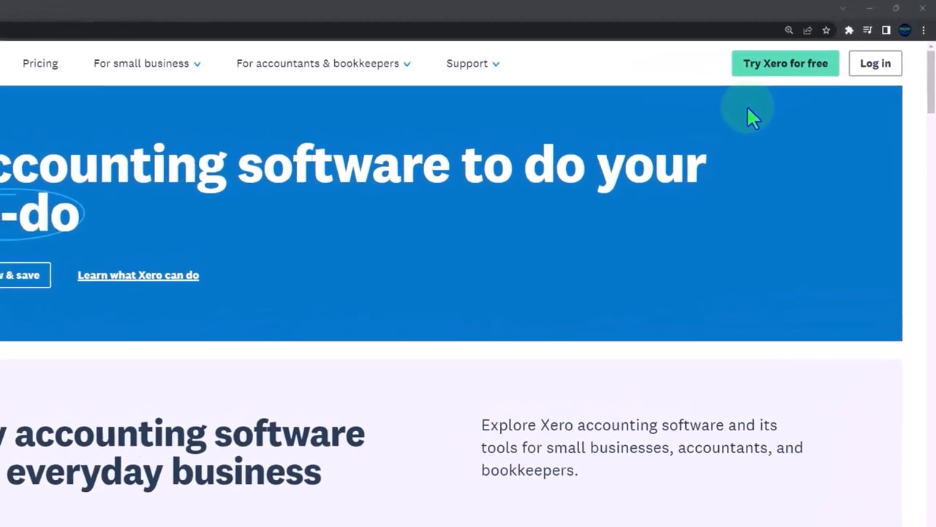
scroll(down, 3)
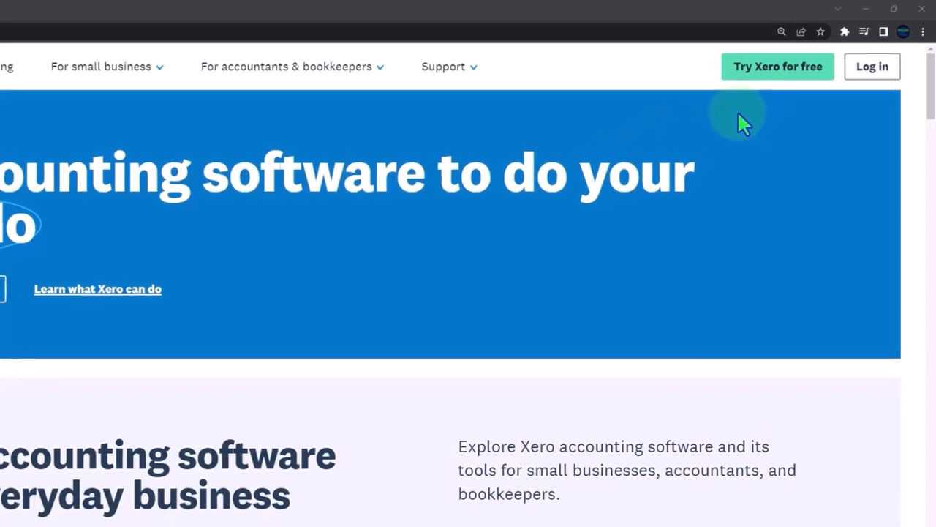
scroll(up, 3)
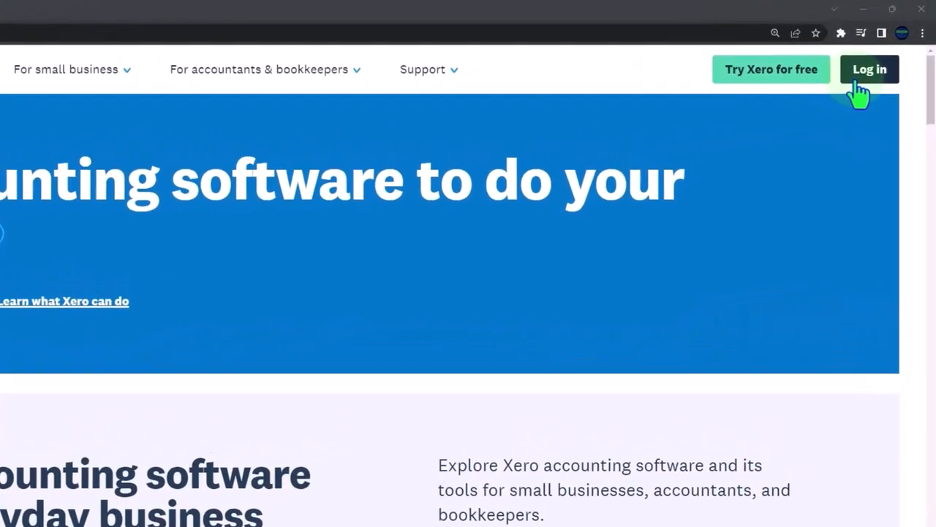
click(869, 69)
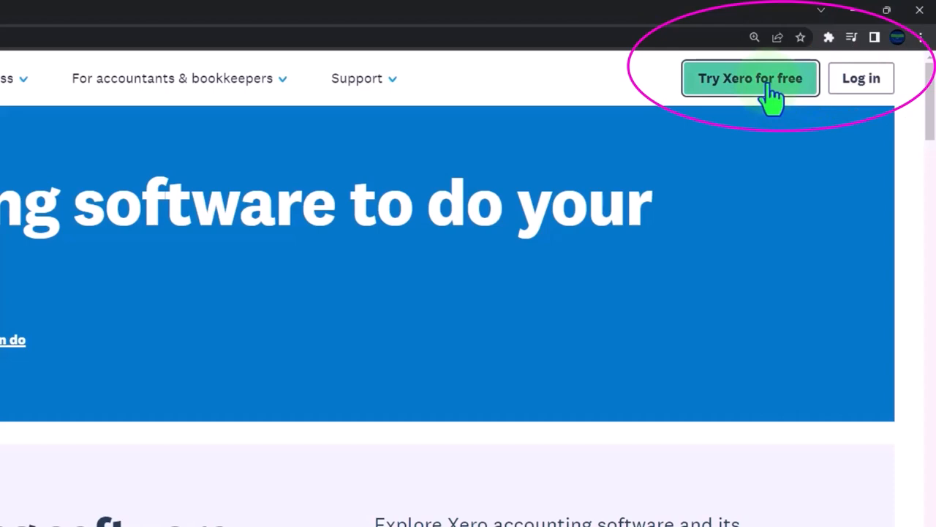
Bring up the 'Try Xero for free' signup form and scroll through it
click(749, 78)
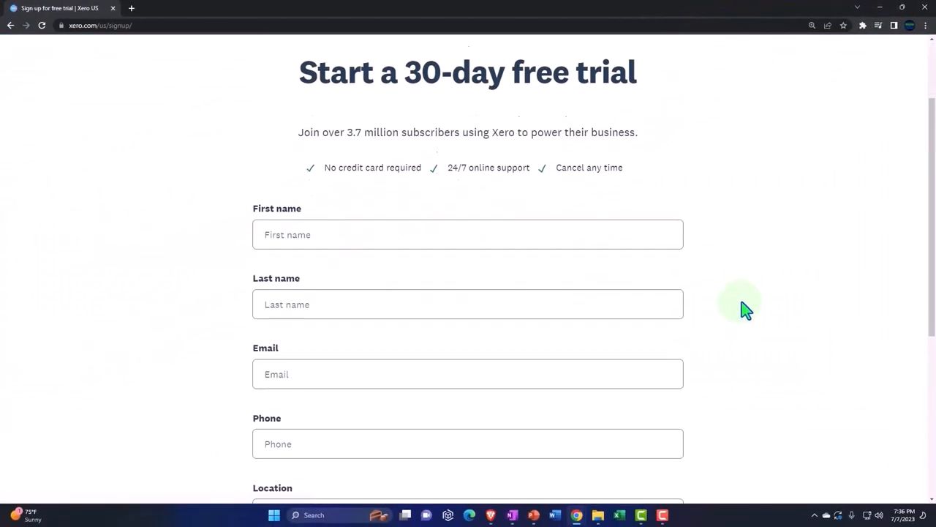
scroll(down, 3)
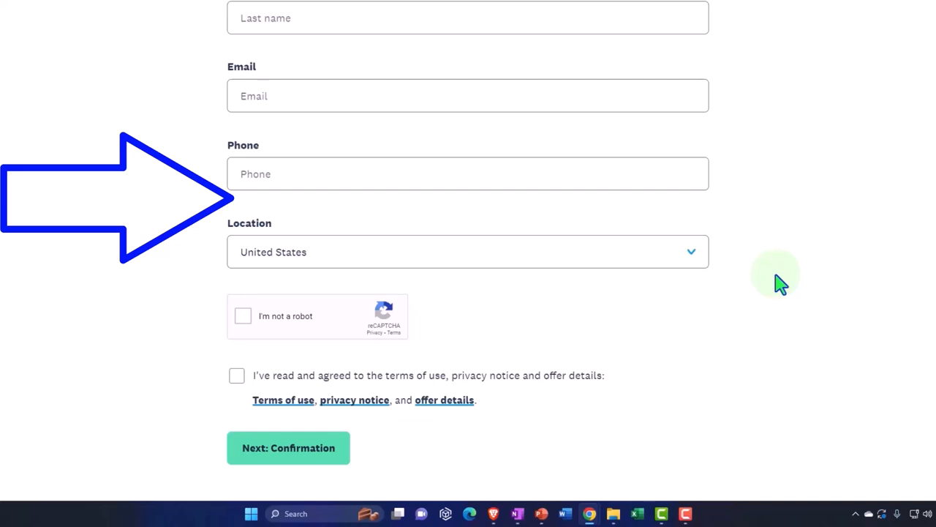
scroll(up, 3)
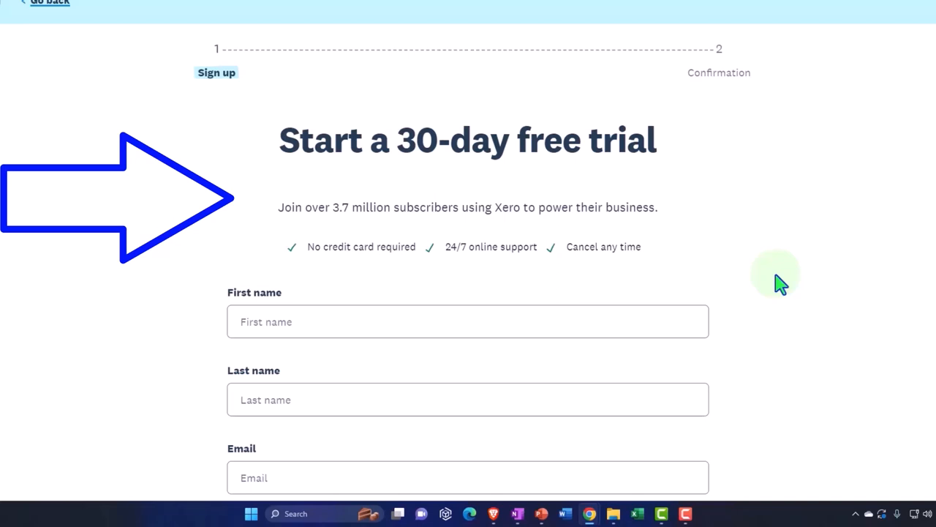
scroll(up, 3)
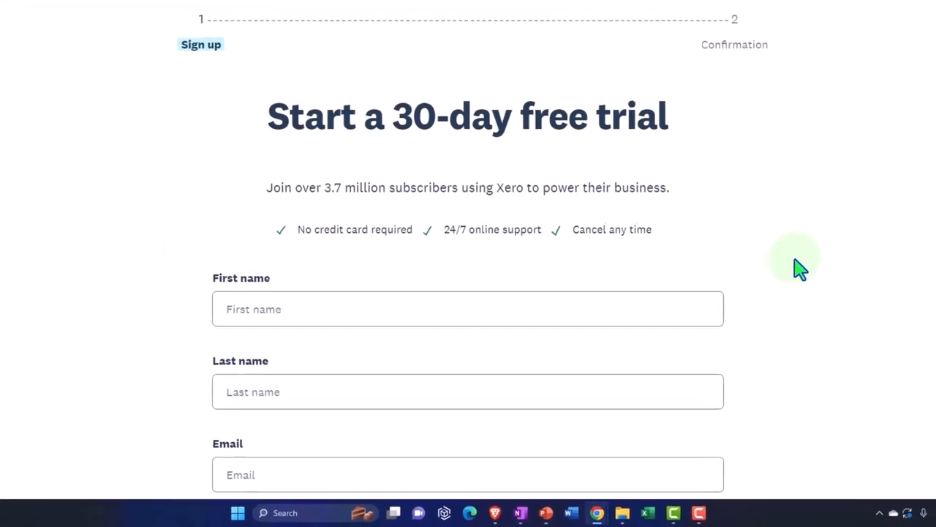
scroll(down, 3)
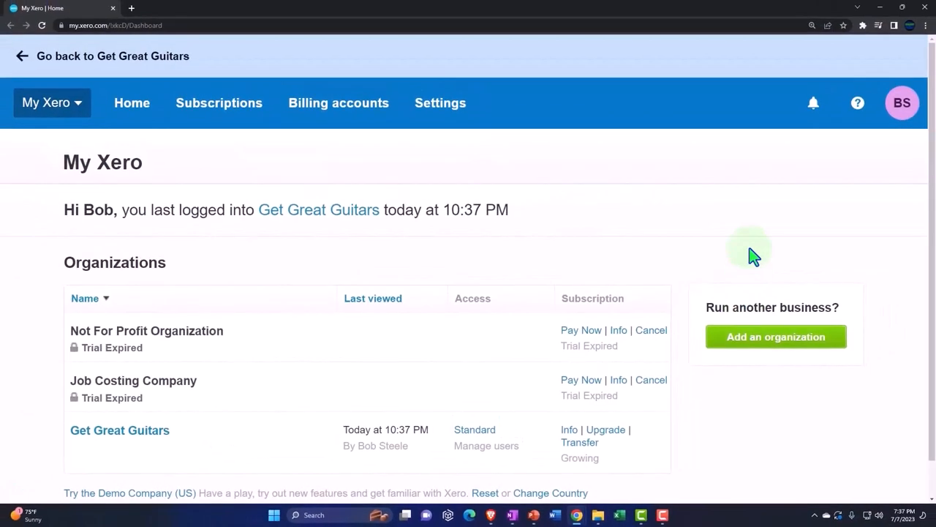
mouse_move(145, 201)
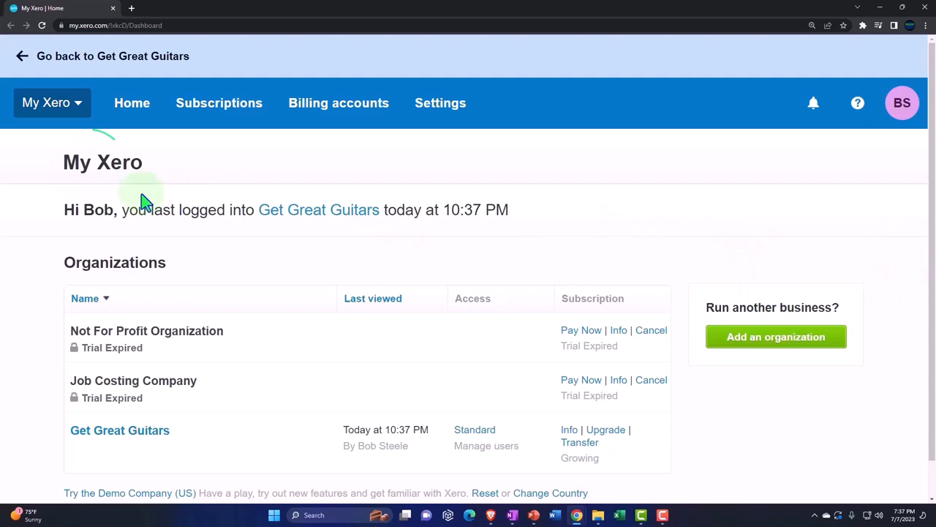
mouse_move(40, 187)
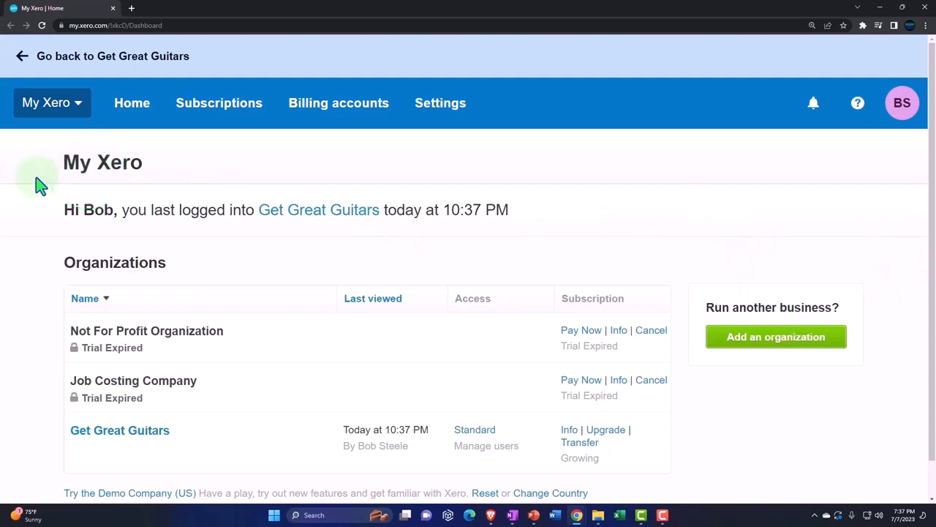
mouse_move(38, 247)
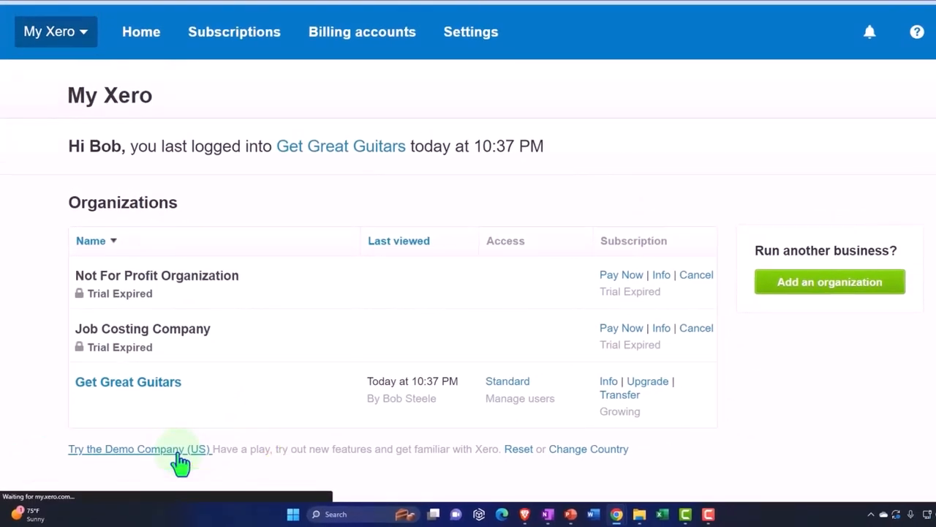
Launch the Demo Company (US) and display its Balance Sheet report
click(140, 448)
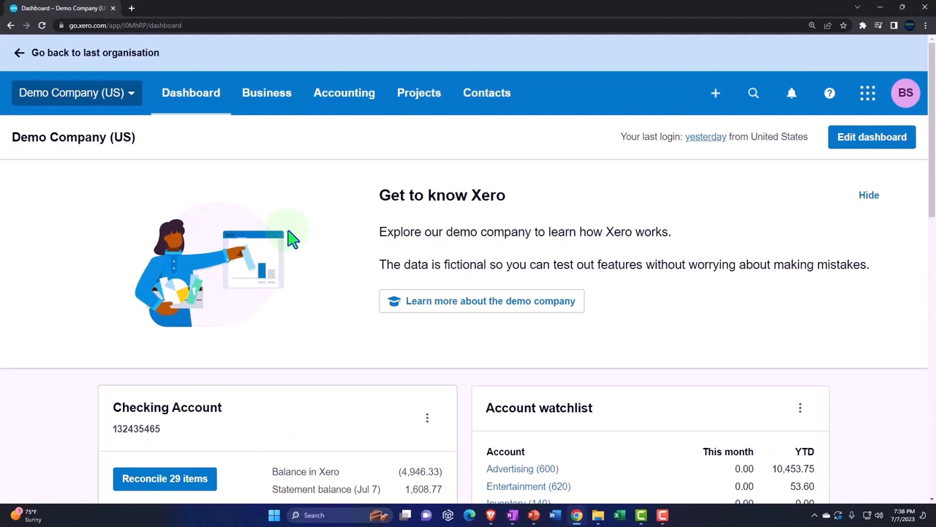
click(344, 92)
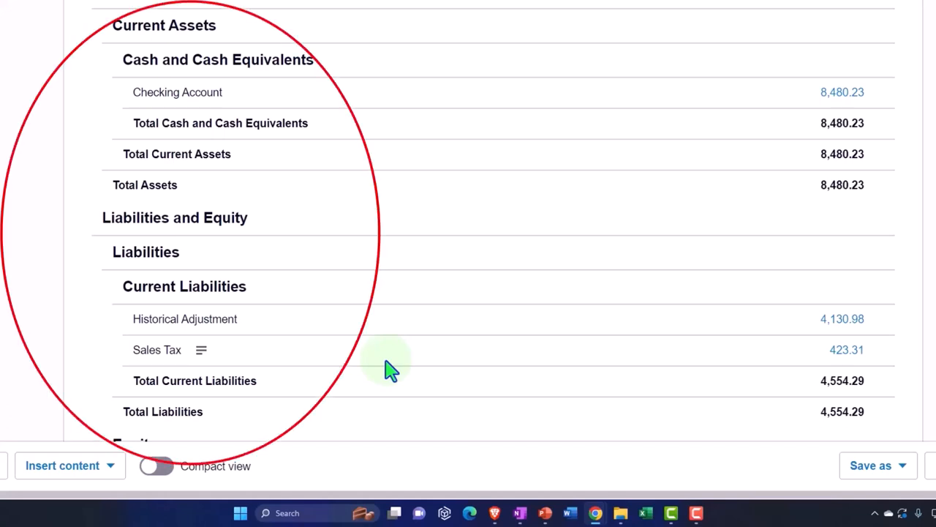
scroll(up, 3)
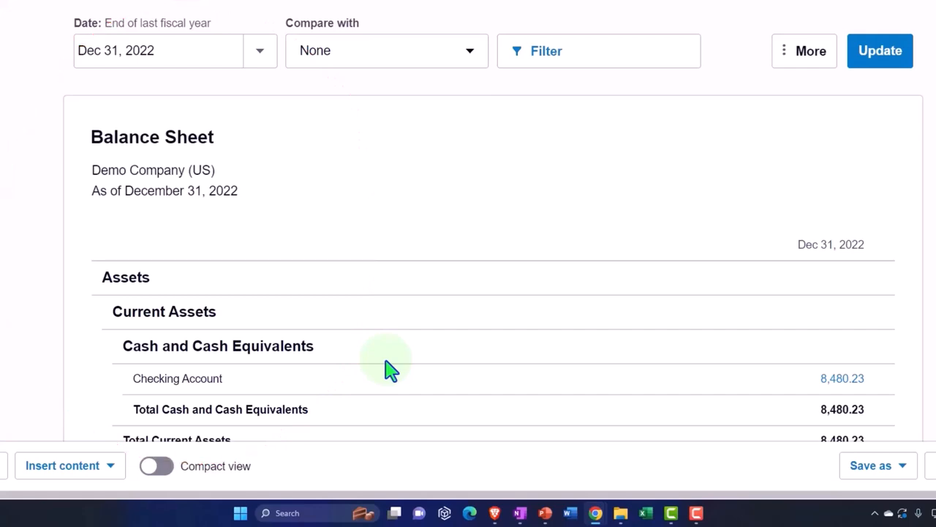